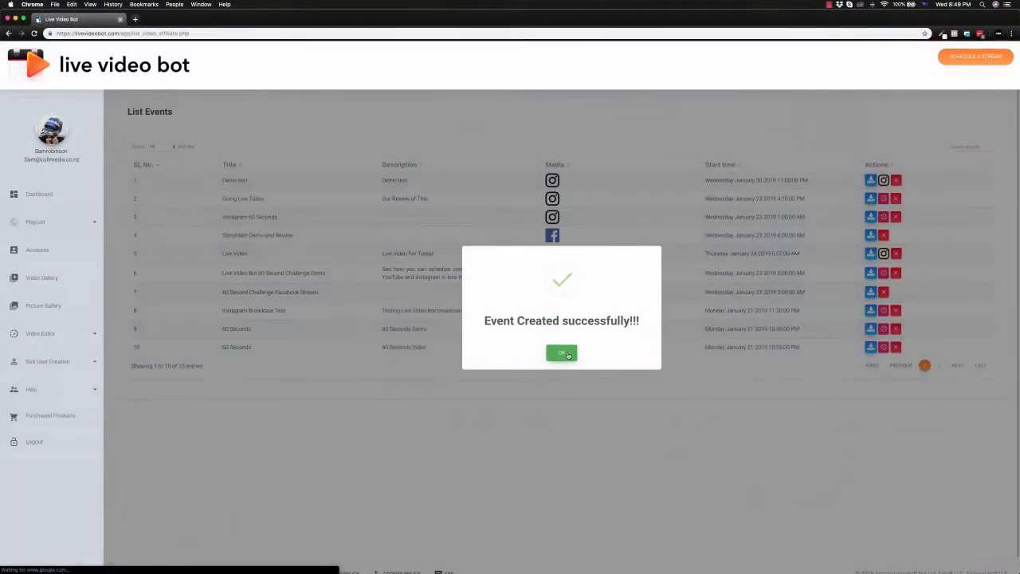
Dismiss the 'Event Created successfully' dialog and review scheduled streams on the Dashboard
{"action": "left_click", "coordinate": [561, 353]}
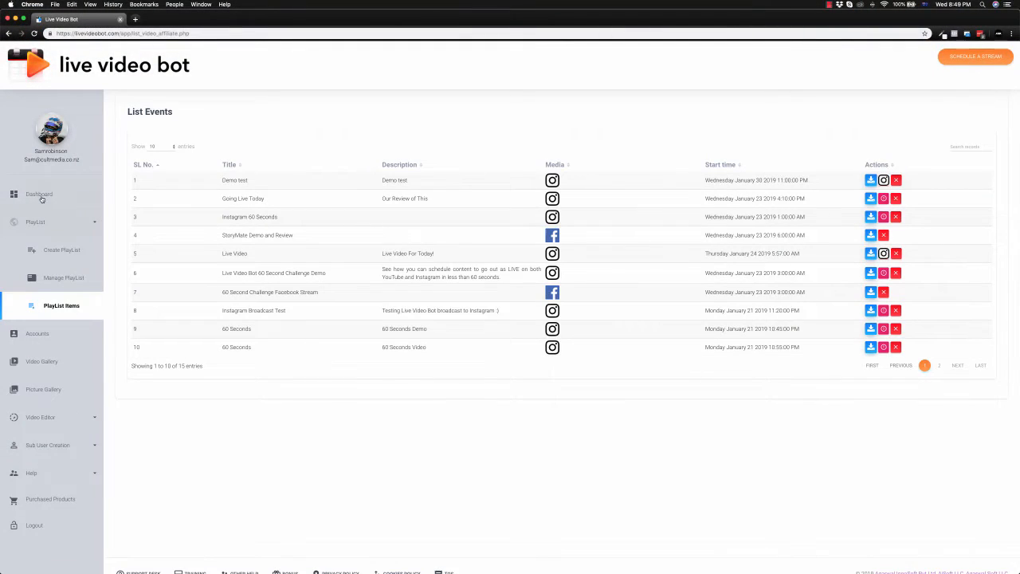
{"action": "left_click", "coordinate": [40, 194]}
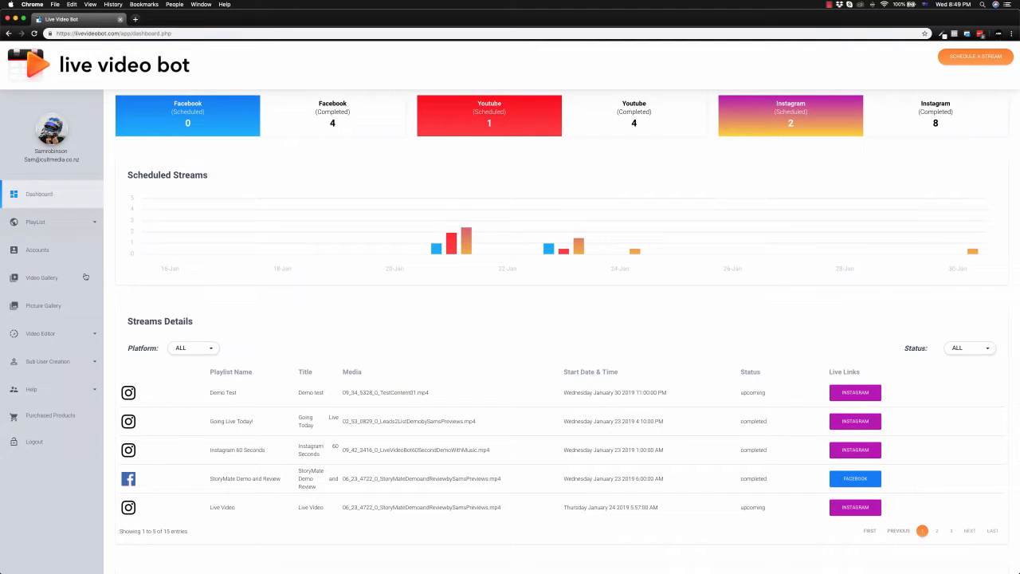
{"action": "scroll", "scroll_direction": "down", "scroll_amount": 3}
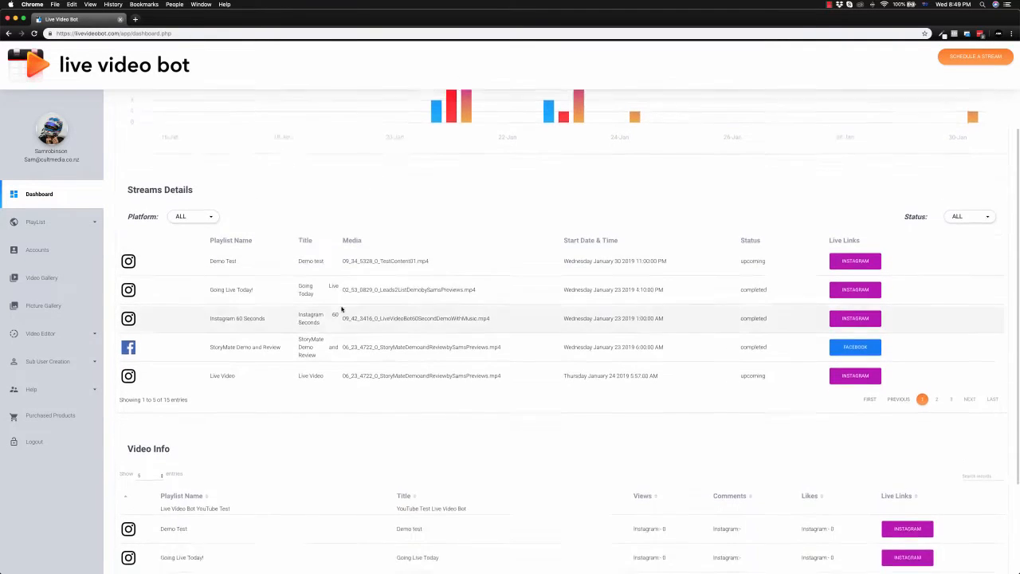
{"action": "scroll", "scroll_direction": "down", "scroll_amount": 3}
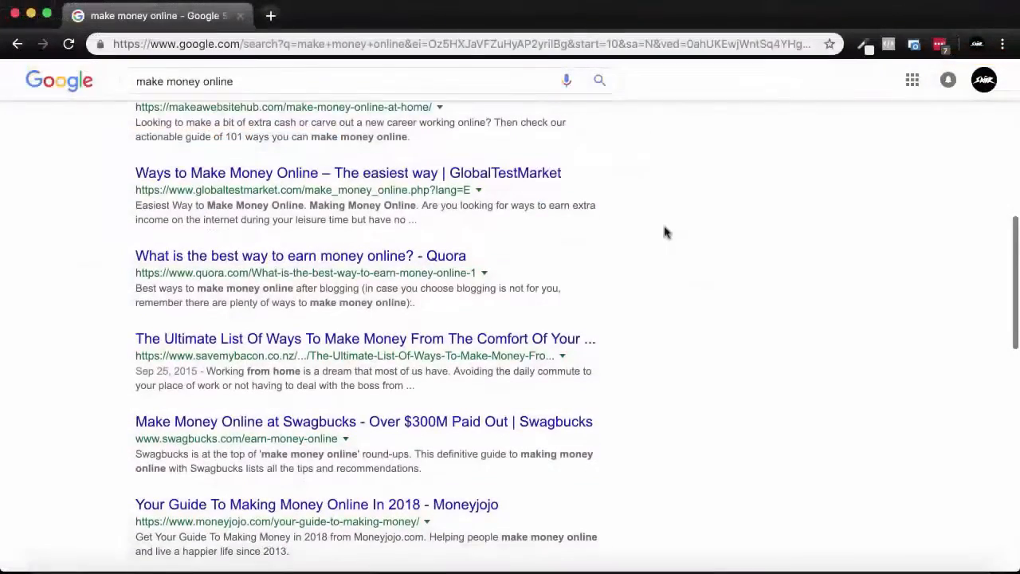
{"action": "scroll", "scroll_direction": "down", "scroll_amount": 3}
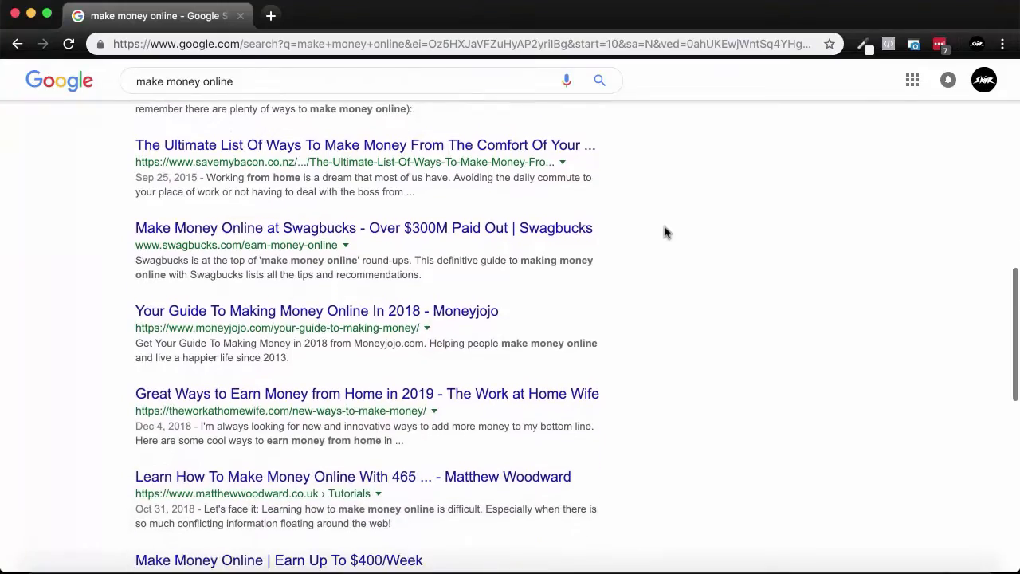